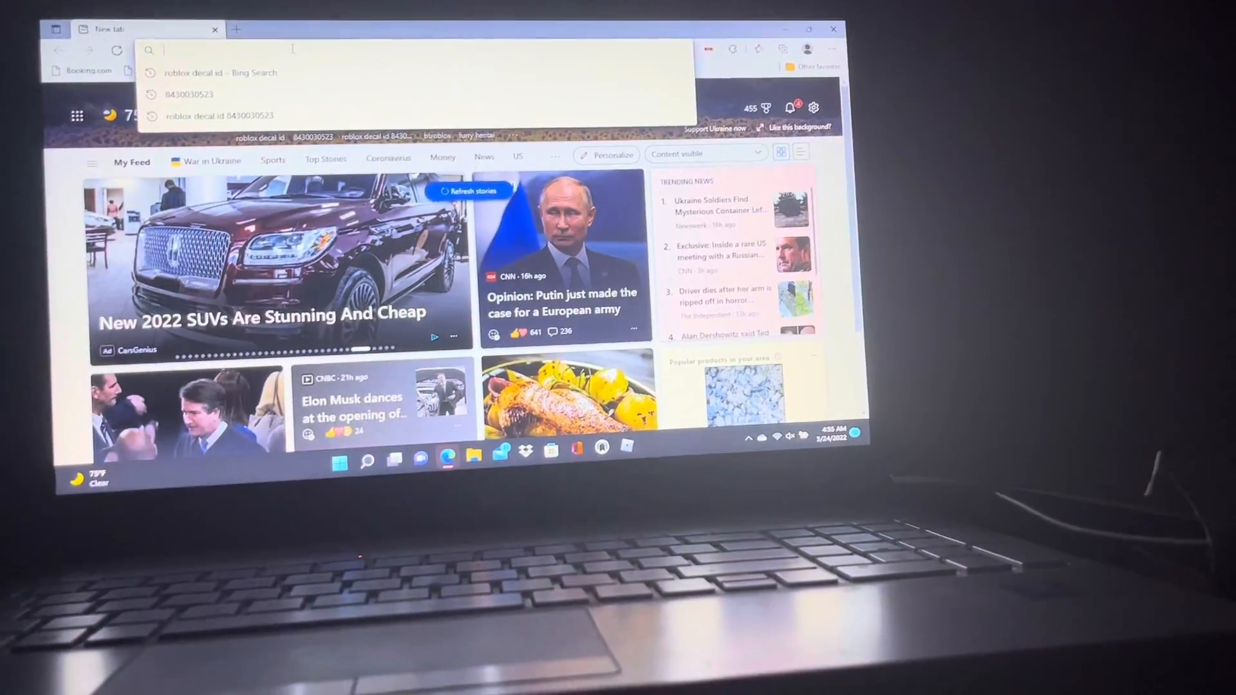
Go to roblox.com in the new Edge tab.
type("roblox.com/home")
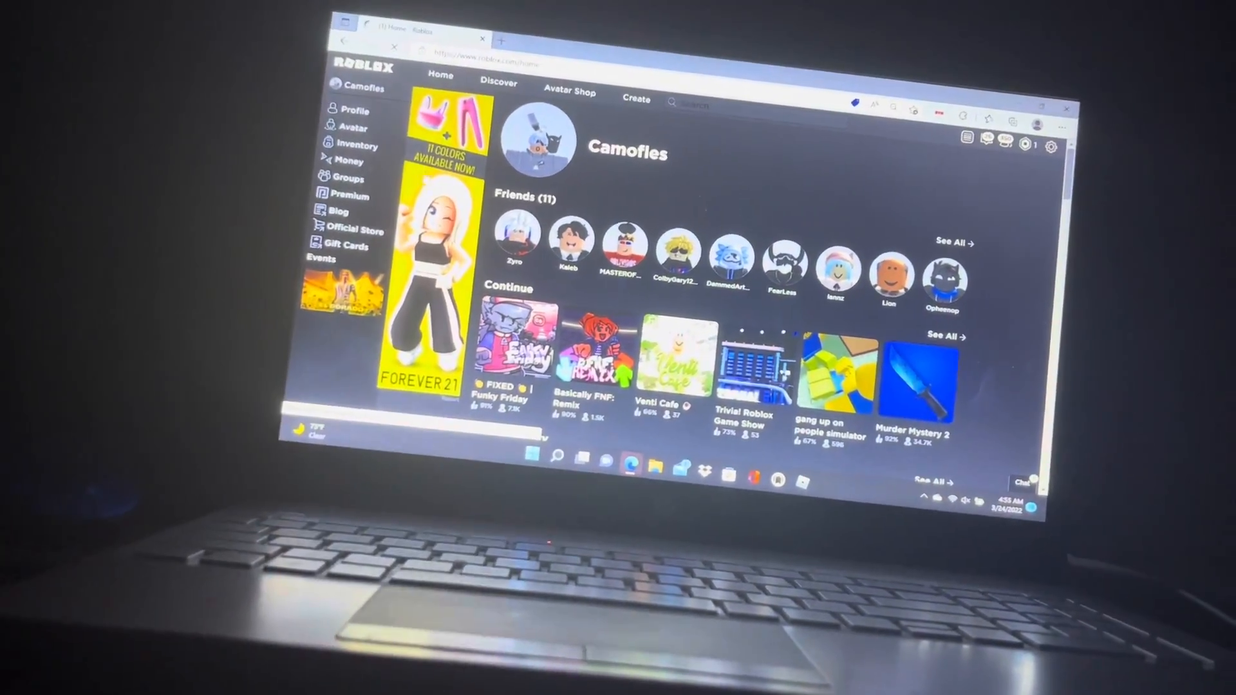
Go from Inventory to the Creator Marketplace decal listings.
left_click(350, 110)
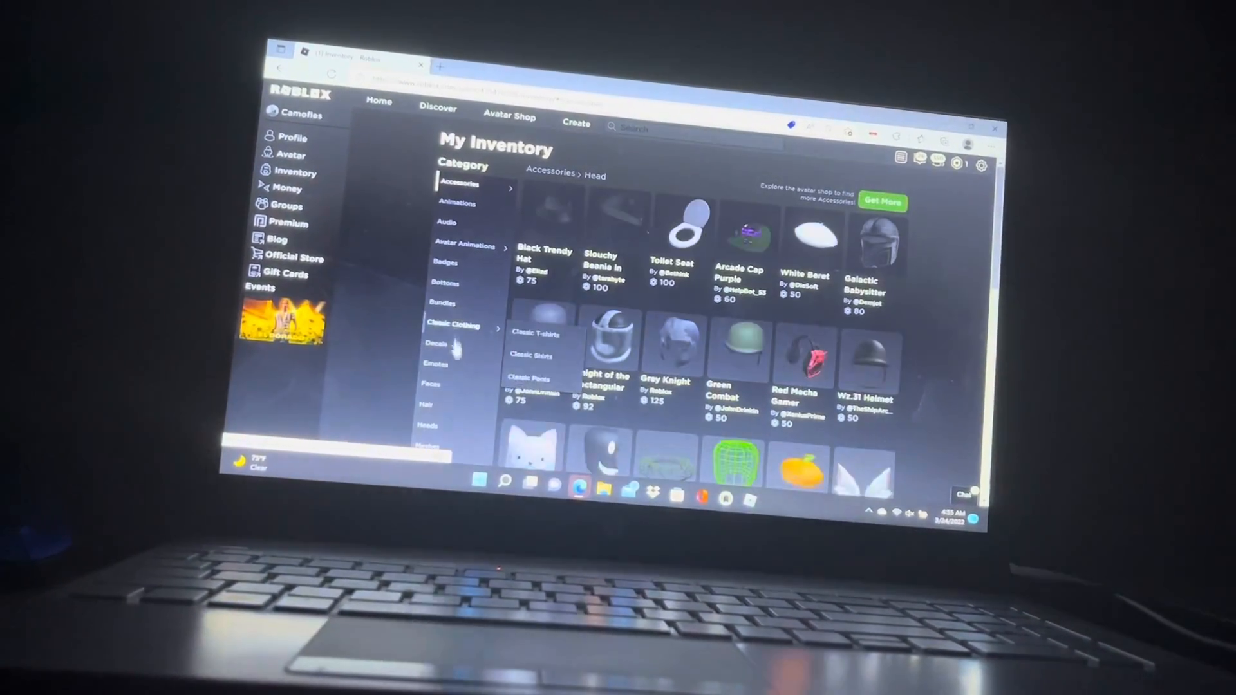
left_click(433, 350)
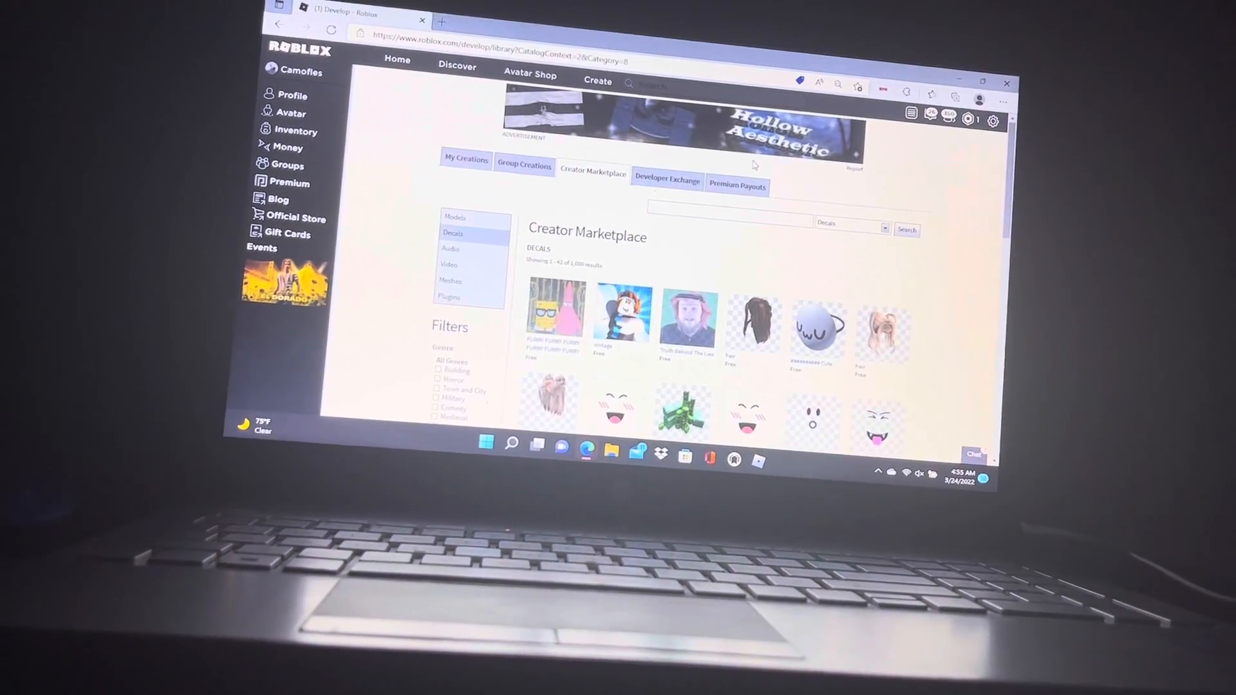
Search the marketplace decals for 'poop'.
left_click(725, 222)
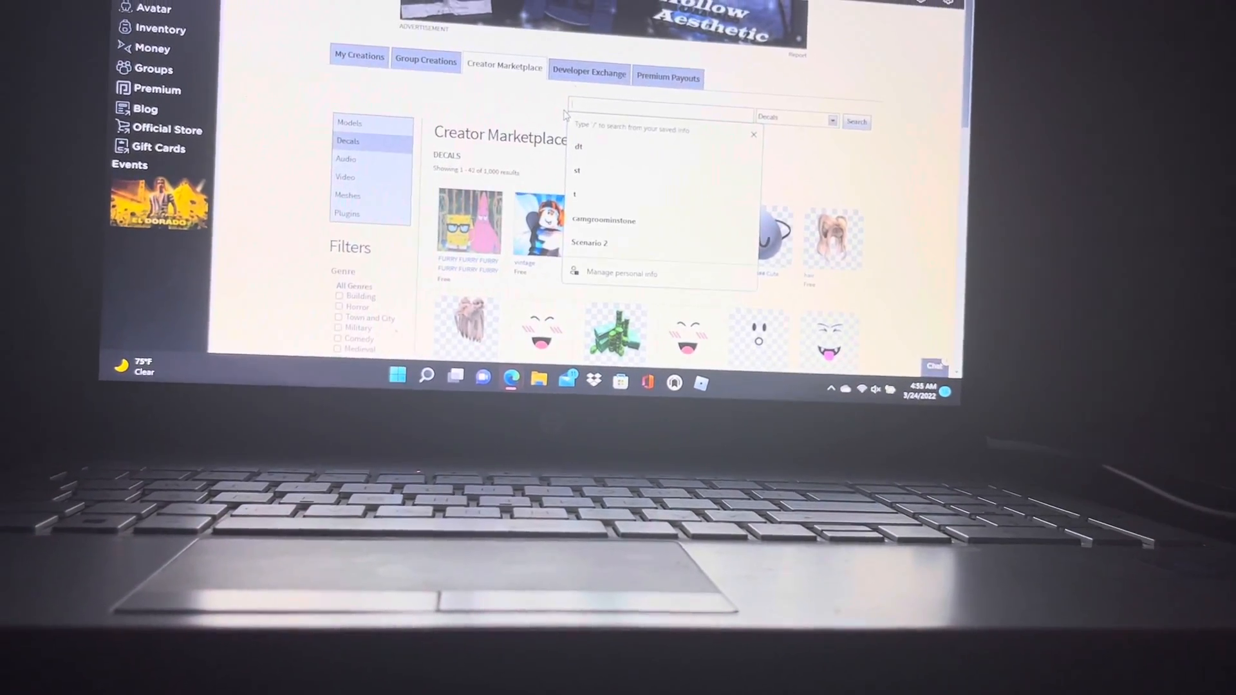
type("poop")
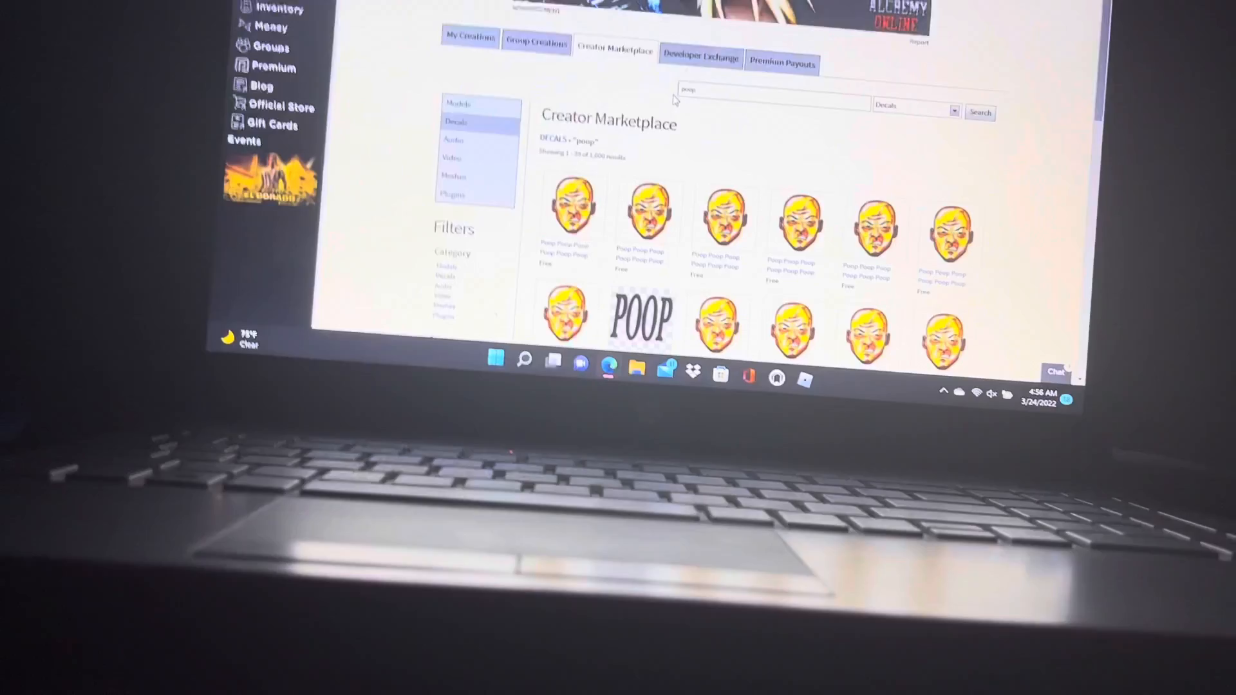
scroll("down", 3)
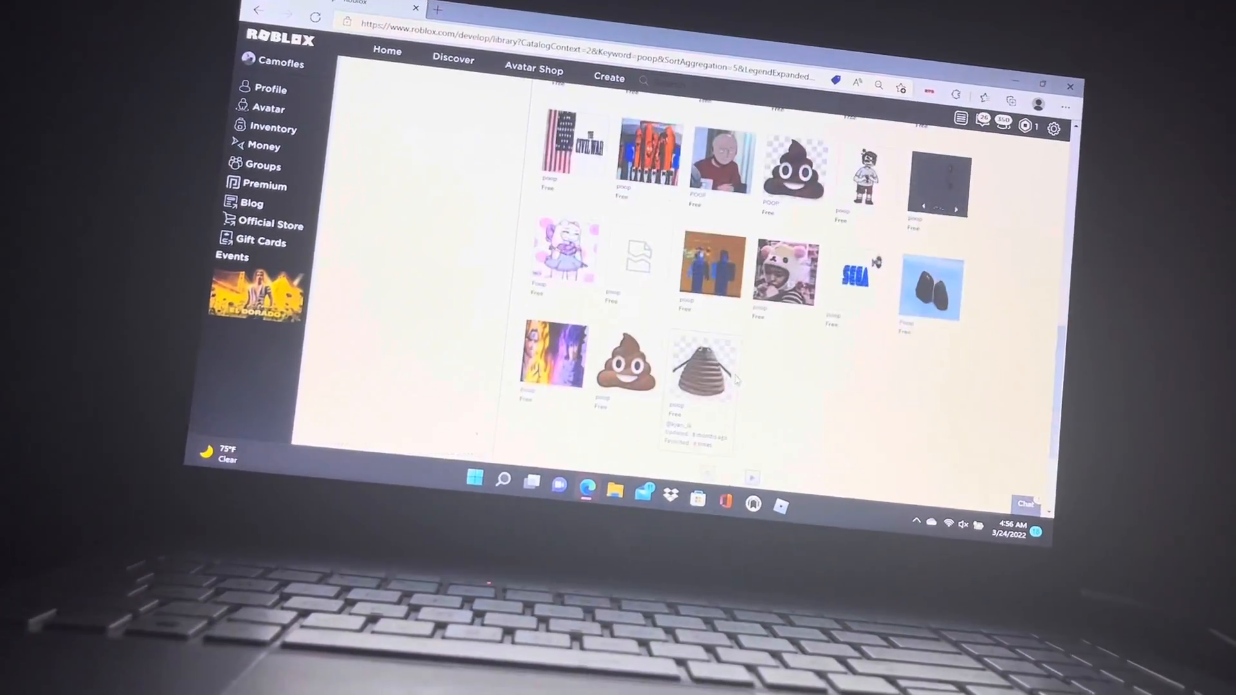
left_click(703, 367)
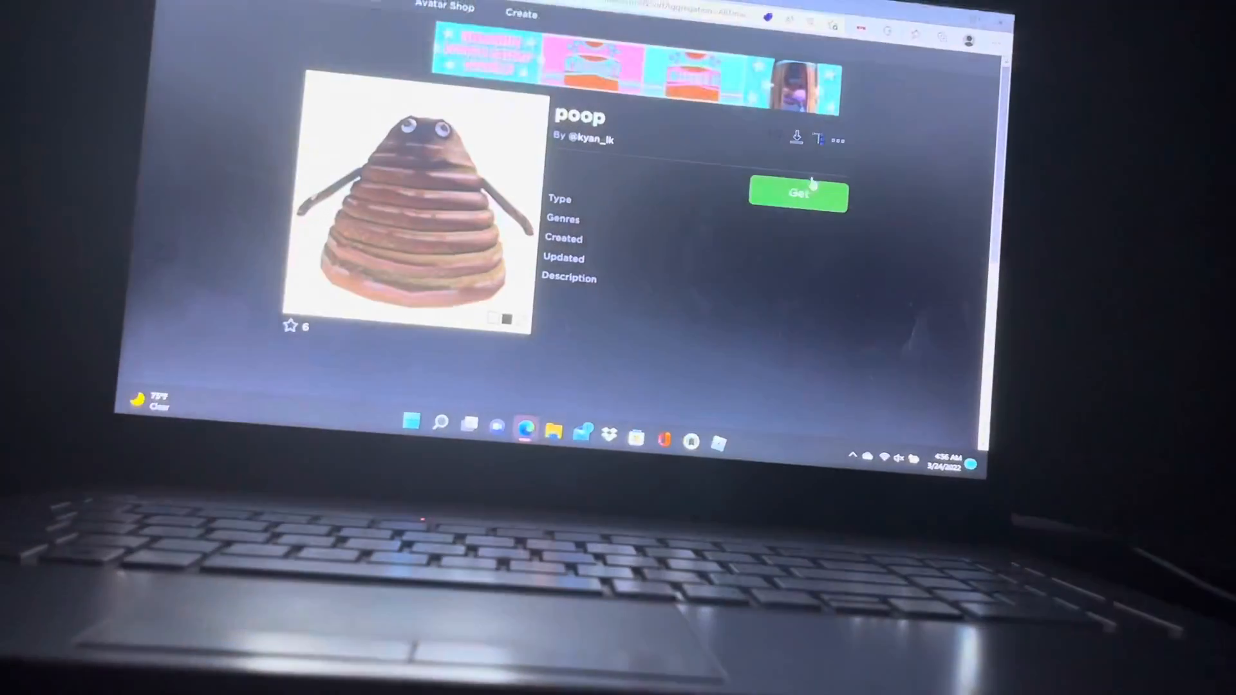
scroll("down", 3)
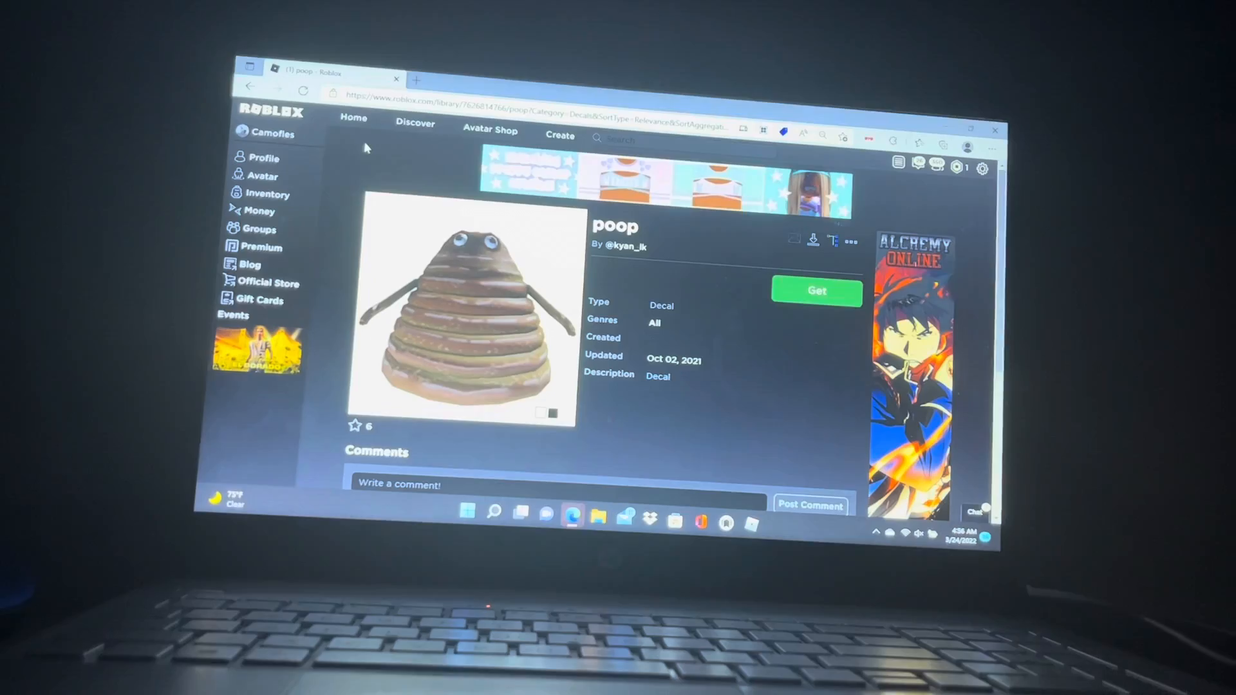
scroll("down", 3)
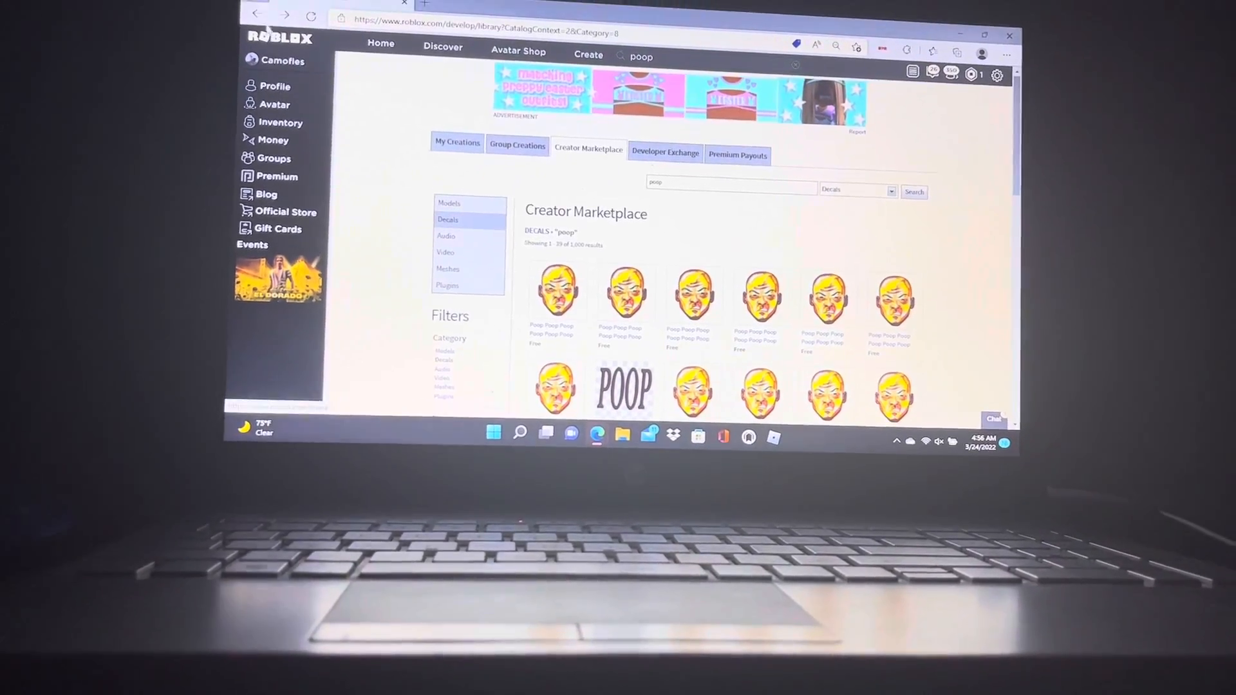
Open the owned DRINK Pepsi decal from inventory Decals and scroll its page.
left_click(282, 122)
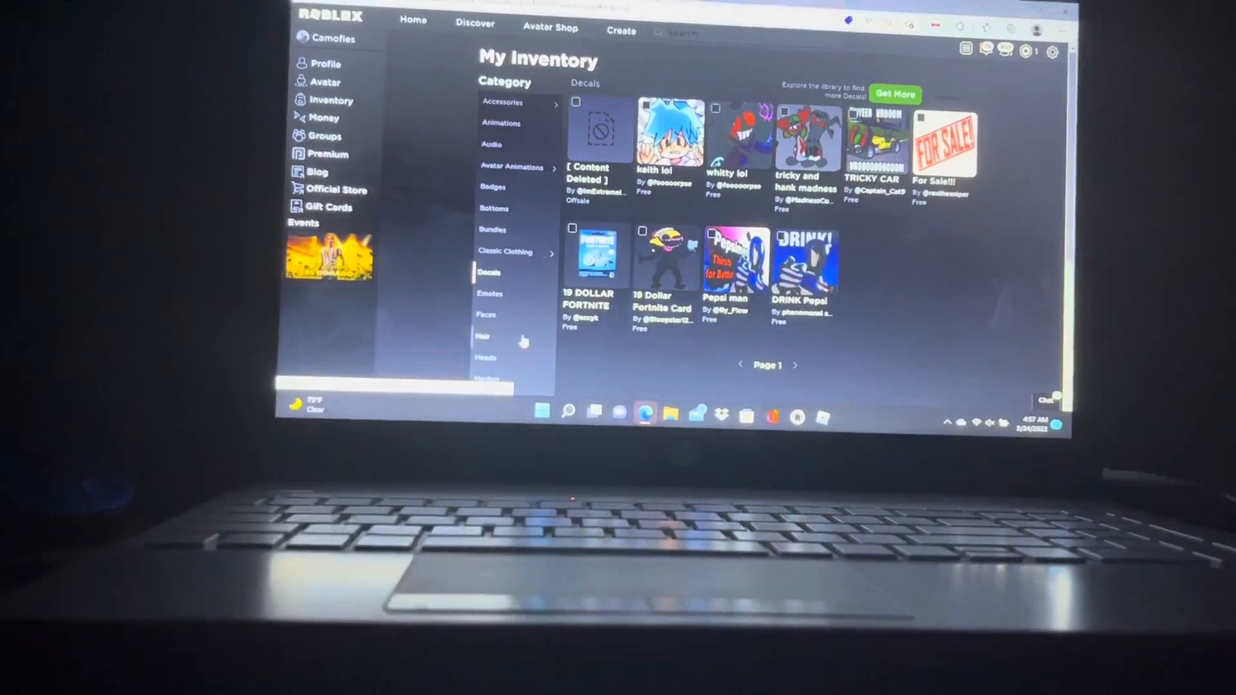
left_click(805, 256)
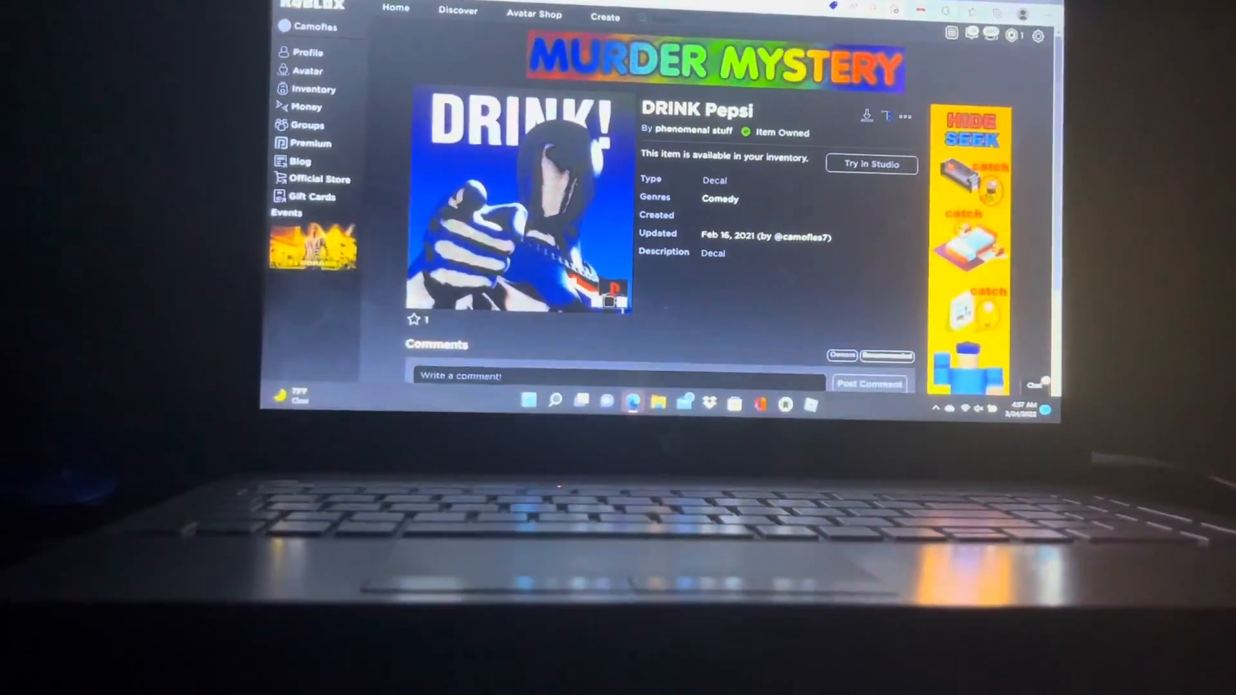
scroll("down", 3)
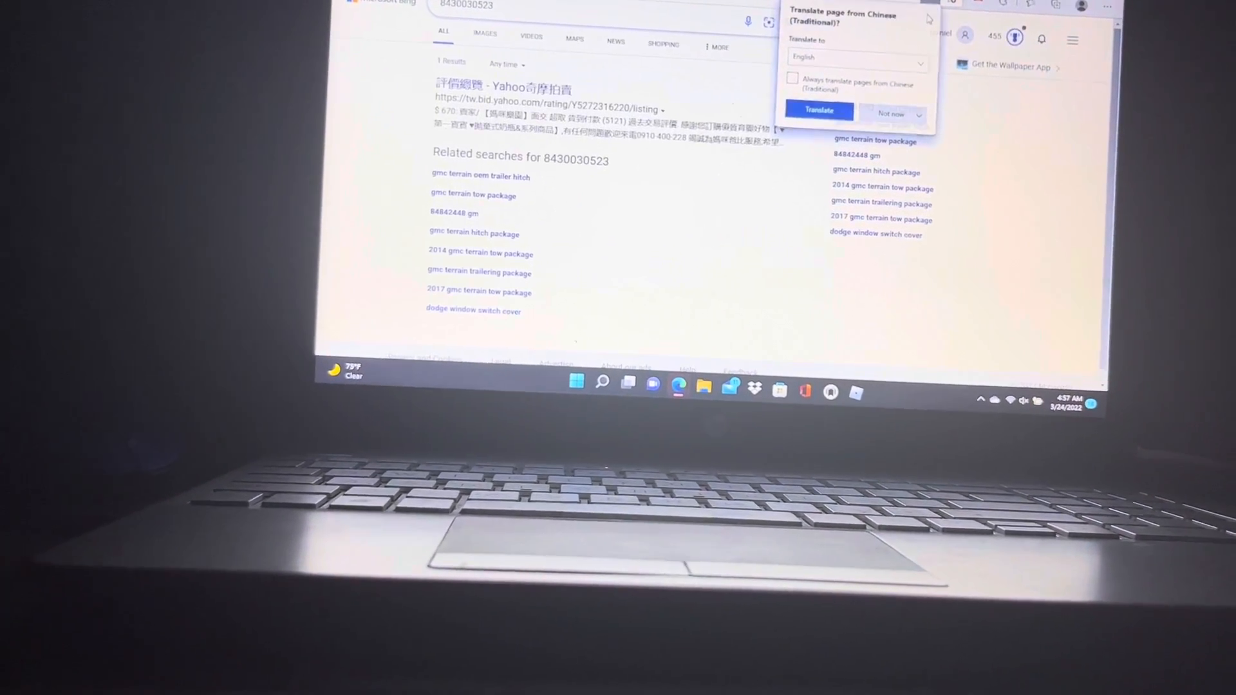
Decline Bing's translation offer and return to the DRINK Pepsi Roblox tab.
left_click(890, 112)
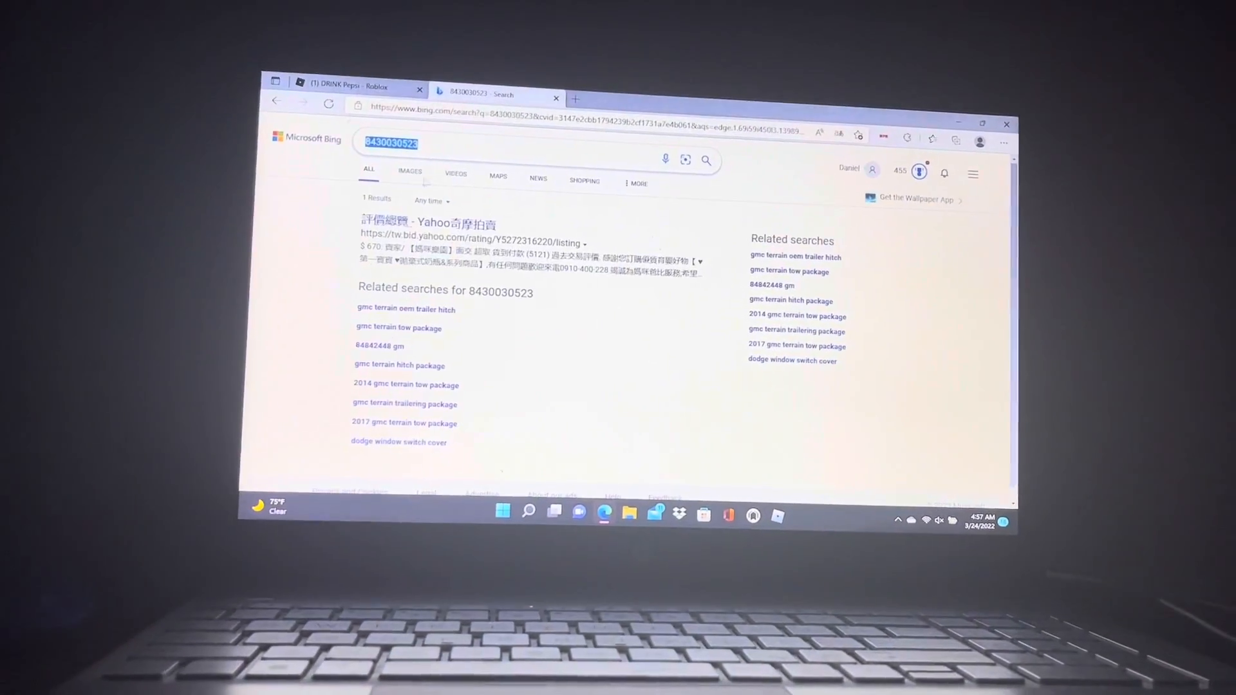
left_click(347, 85)
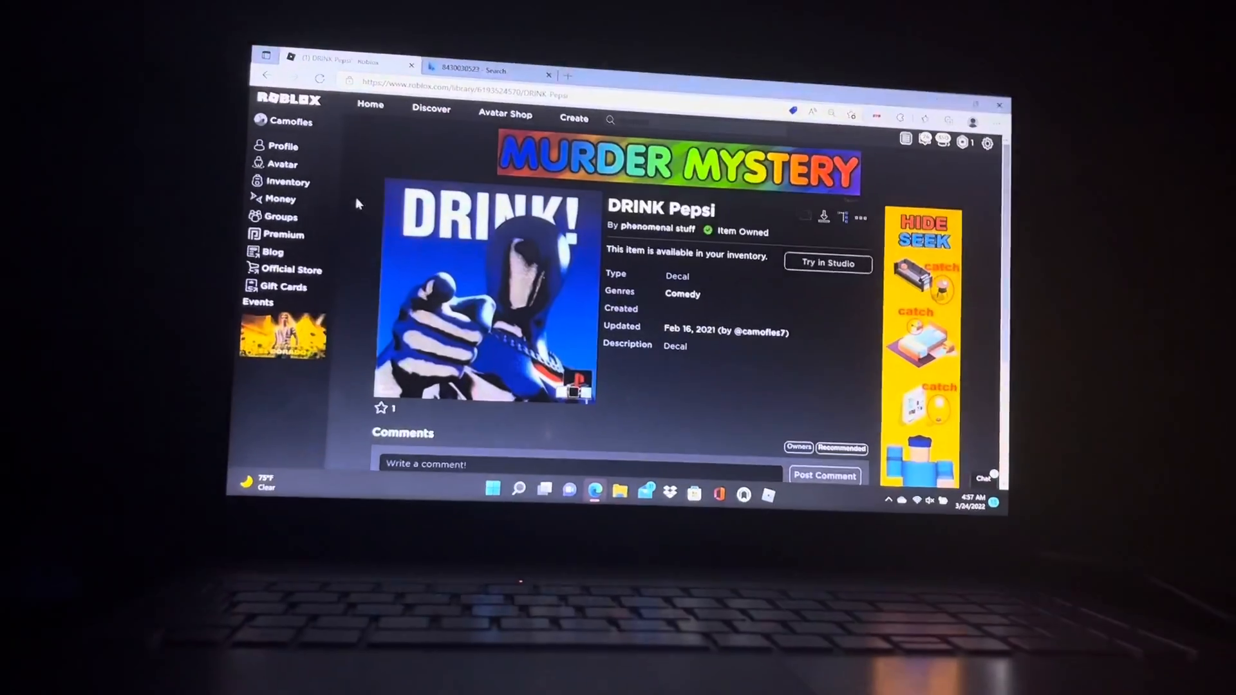